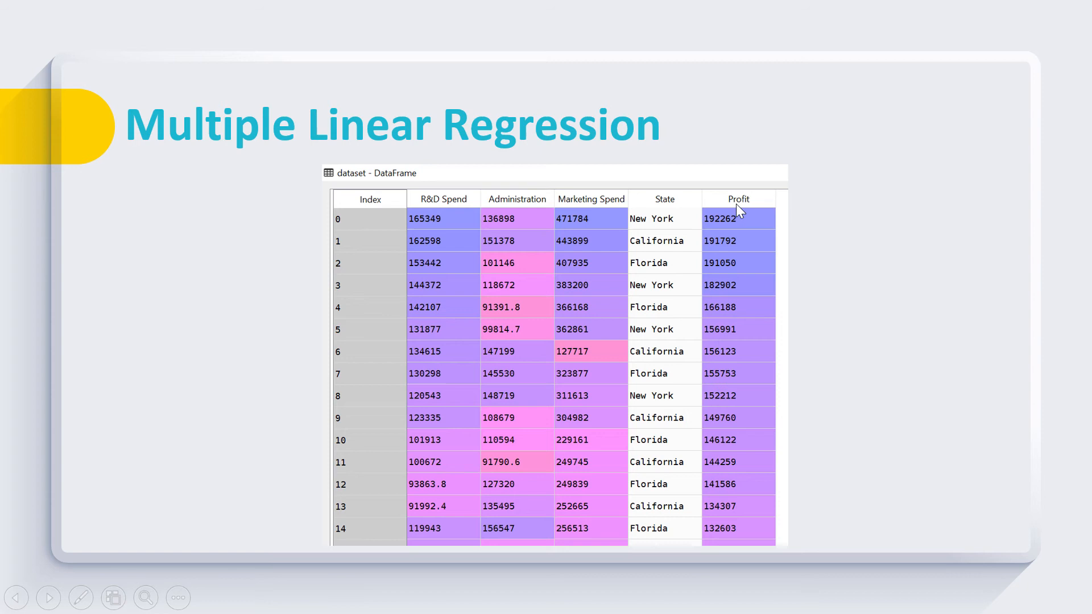
{"action": "mouse_move", "coordinate": [466, 229]}
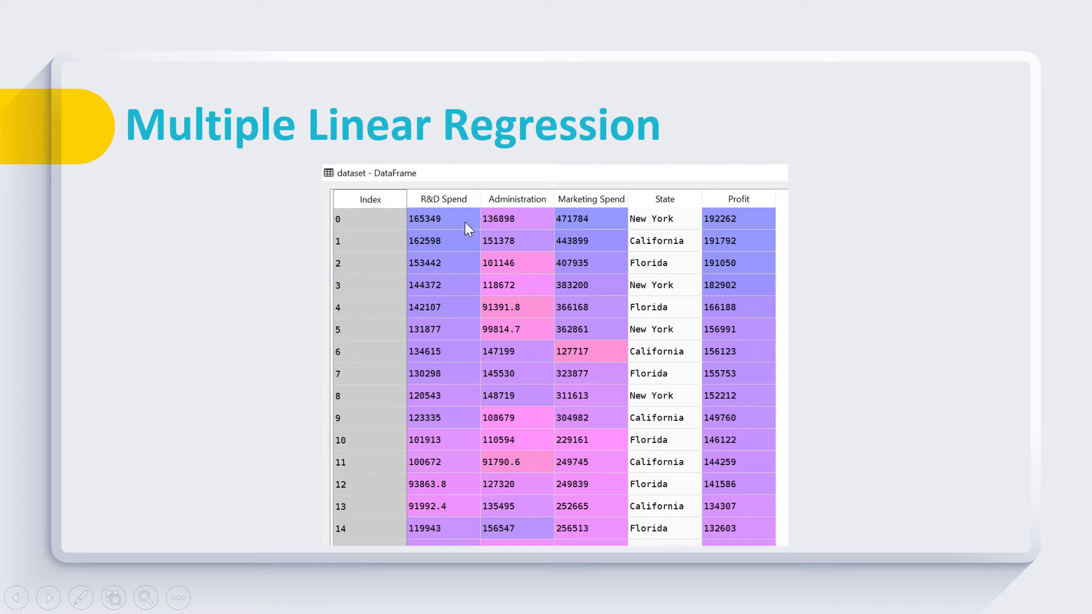
{"action": "mouse_move", "coordinate": [449, 209]}
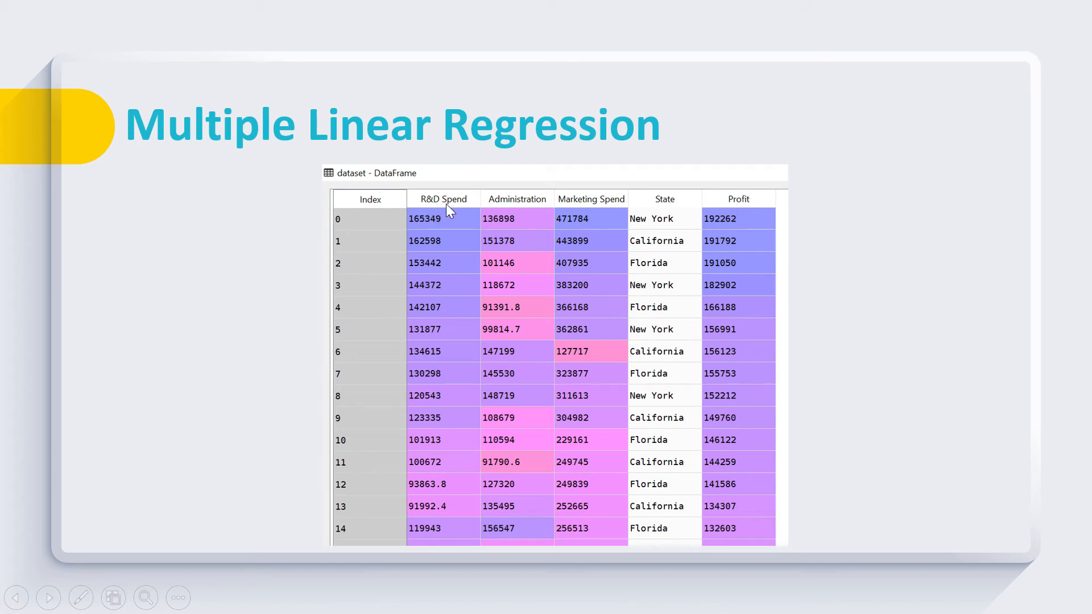
{"action": "mouse_move", "coordinate": [584, 212]}
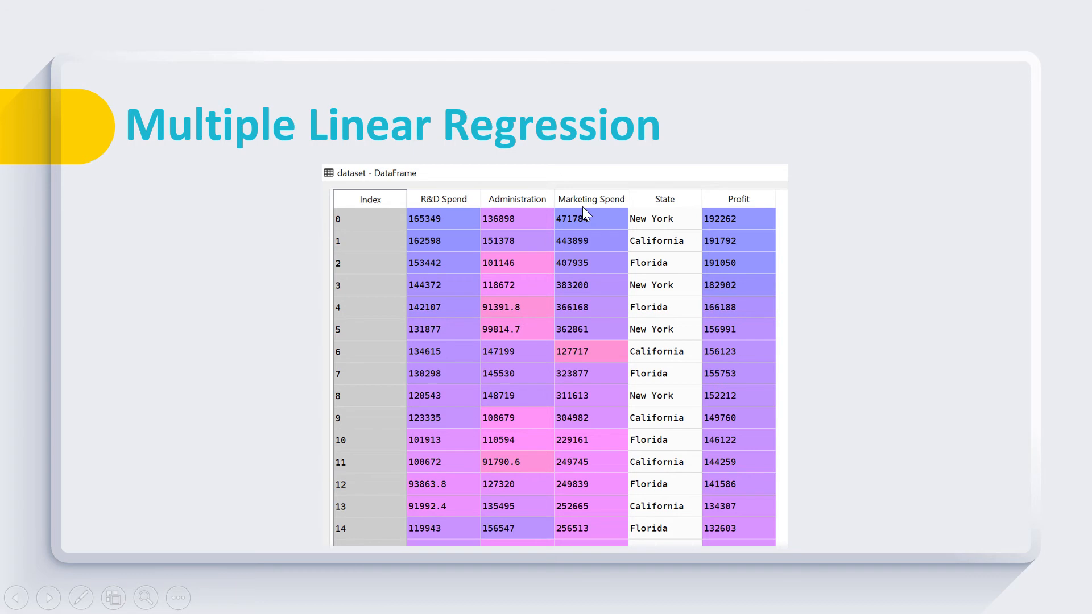
{"action": "mouse_move", "coordinate": [666, 213]}
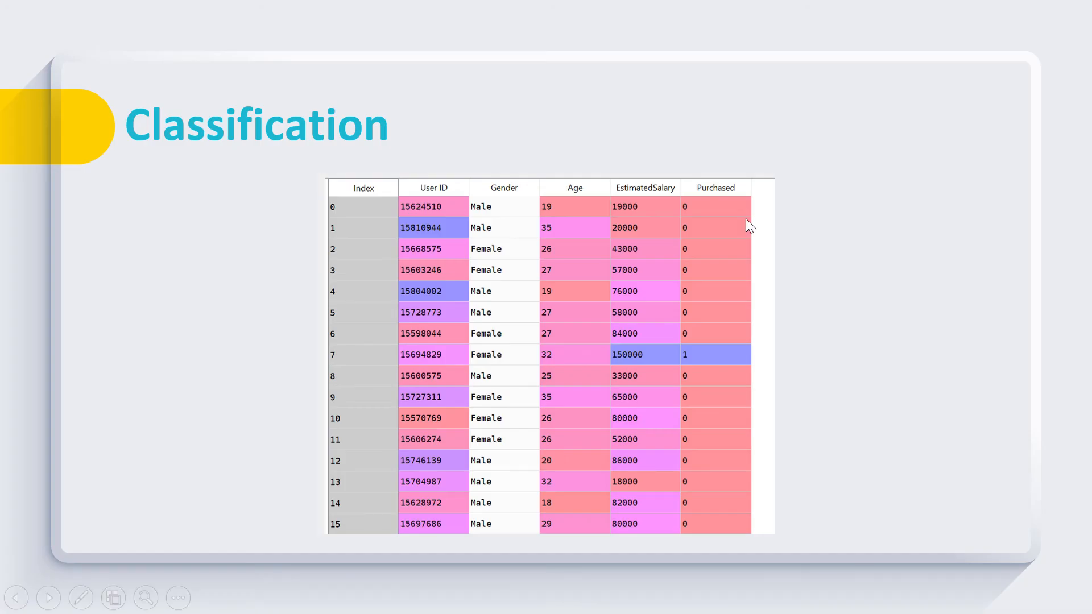
{"action": "mouse_move", "coordinate": [715, 236]}
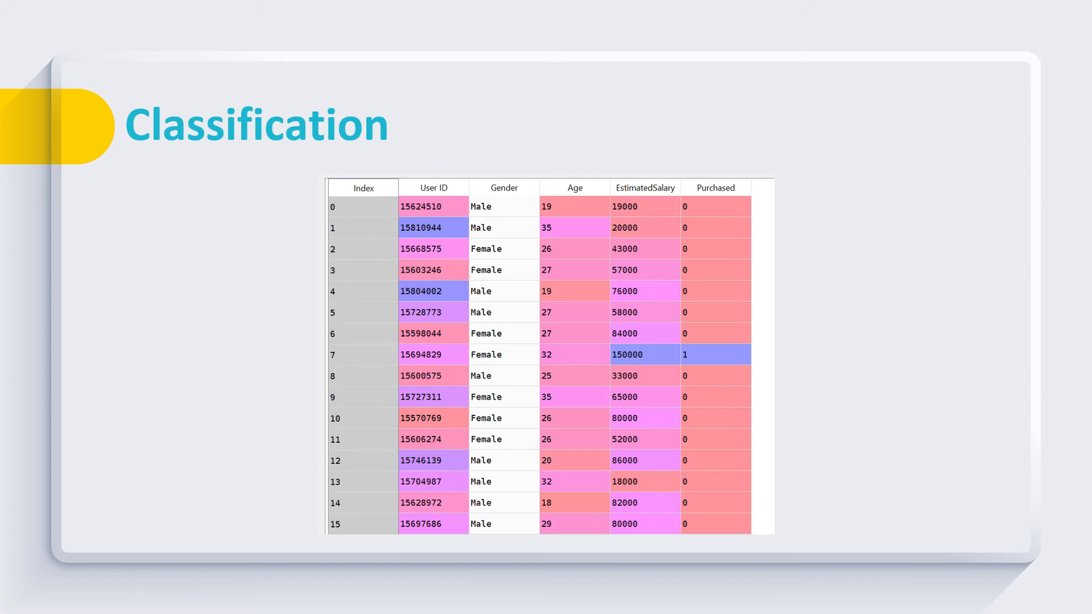
{"action": "mouse_move", "coordinate": [523, 223]}
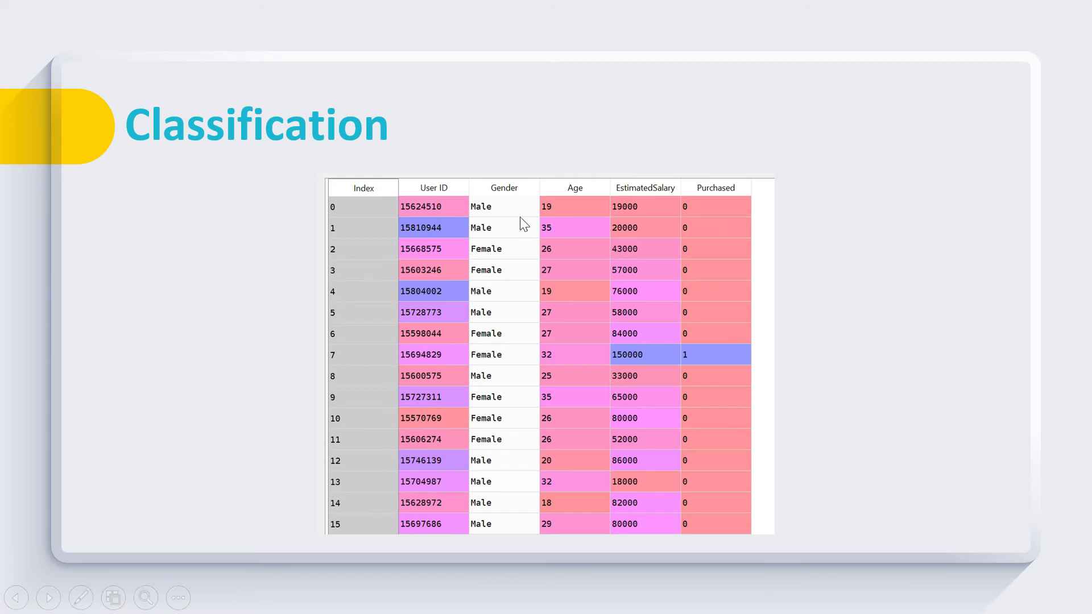
{"action": "mouse_move", "coordinate": [652, 219]}
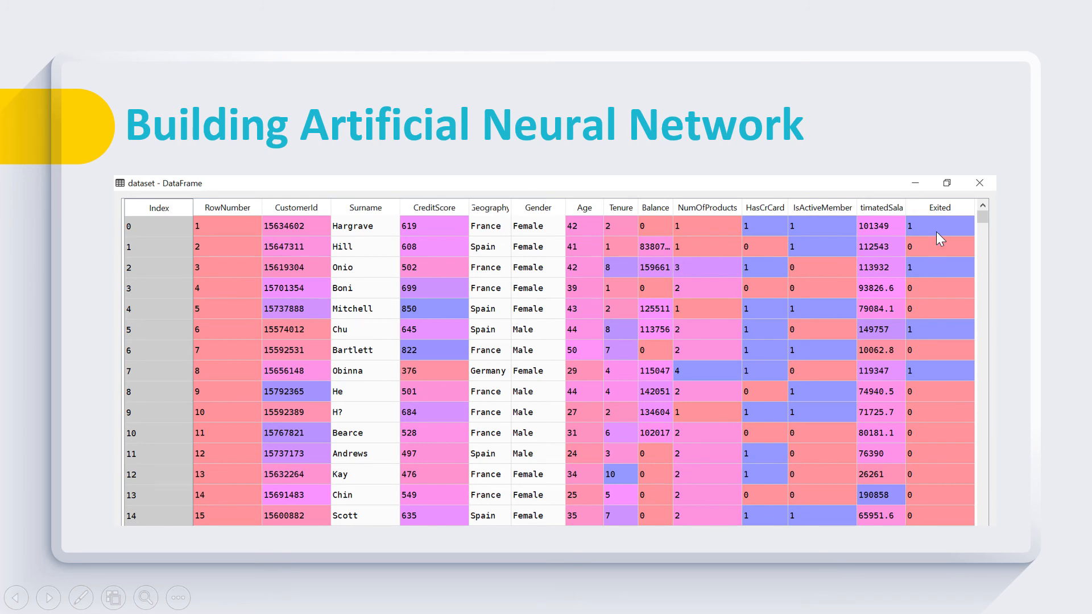
{"action": "mouse_move", "coordinate": [839, 299]}
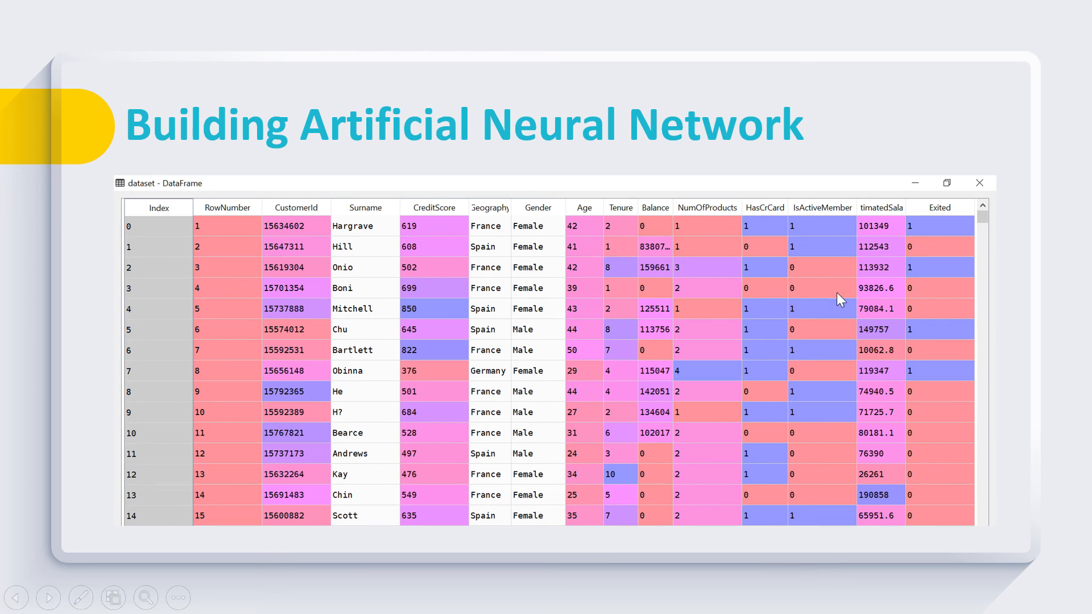
{"action": "mouse_move", "coordinate": [863, 299]}
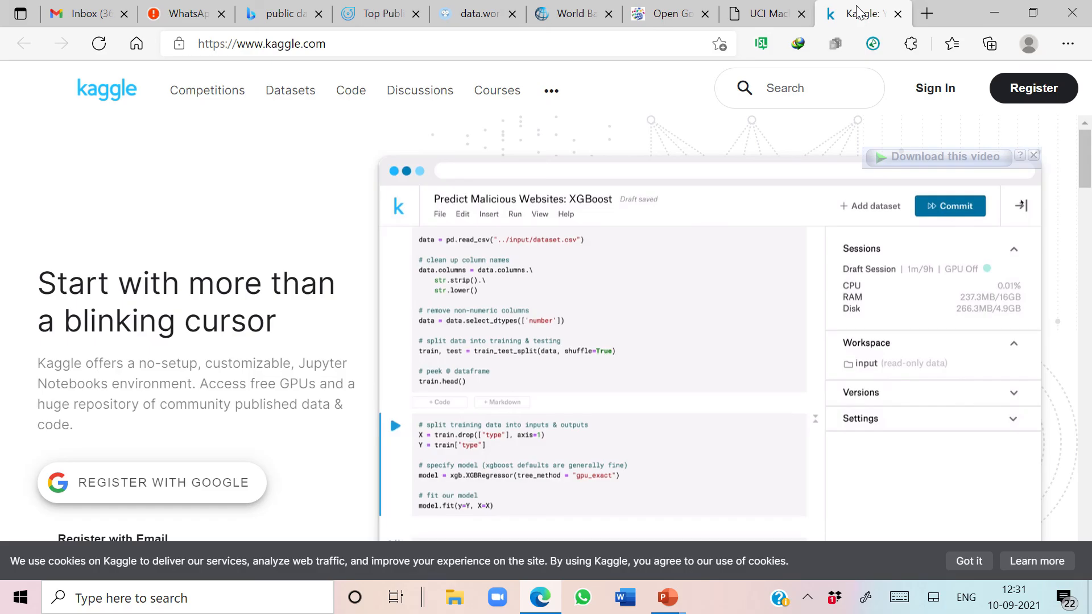
Leave the Kaggle home page and bring up the UCI Machine Learning Repository site
{"action": "left_click", "coordinate": [860, 419]}
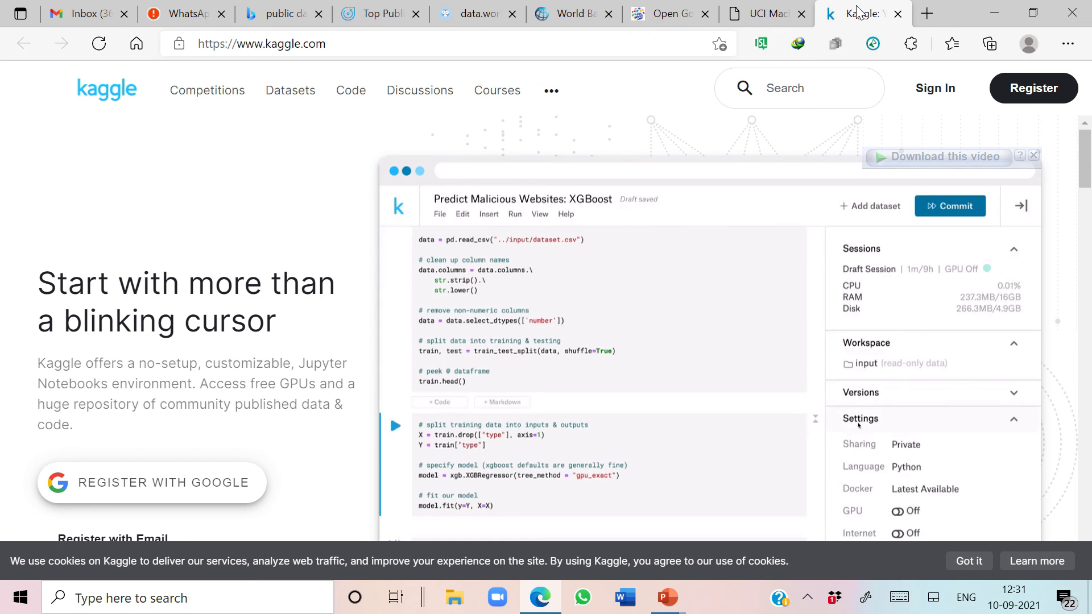
{"action": "left_click", "coordinate": [902, 511]}
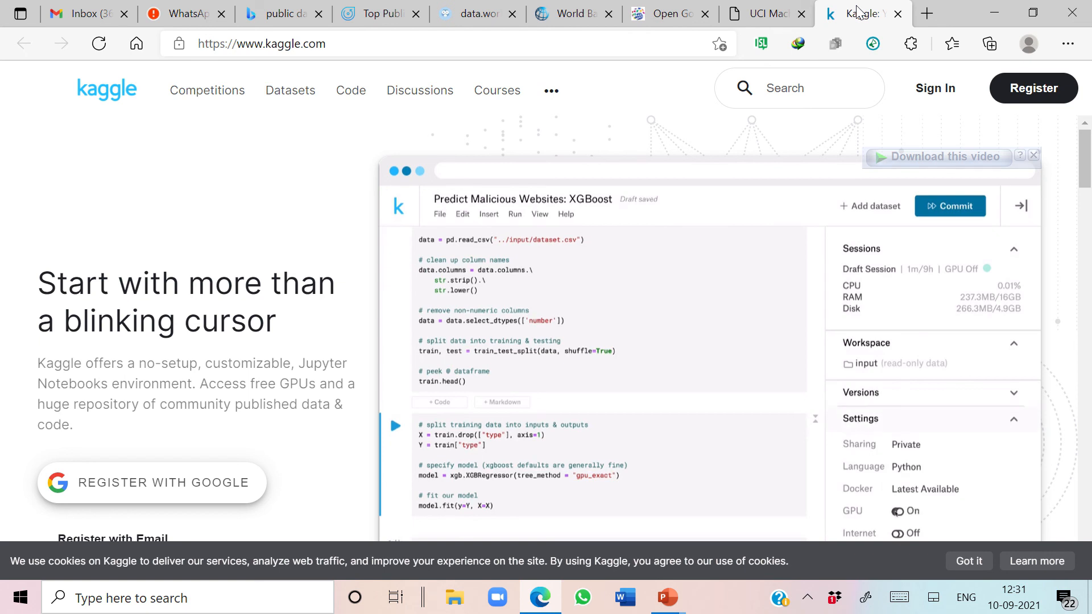
{"action": "mouse_move", "coordinate": [938, 234]}
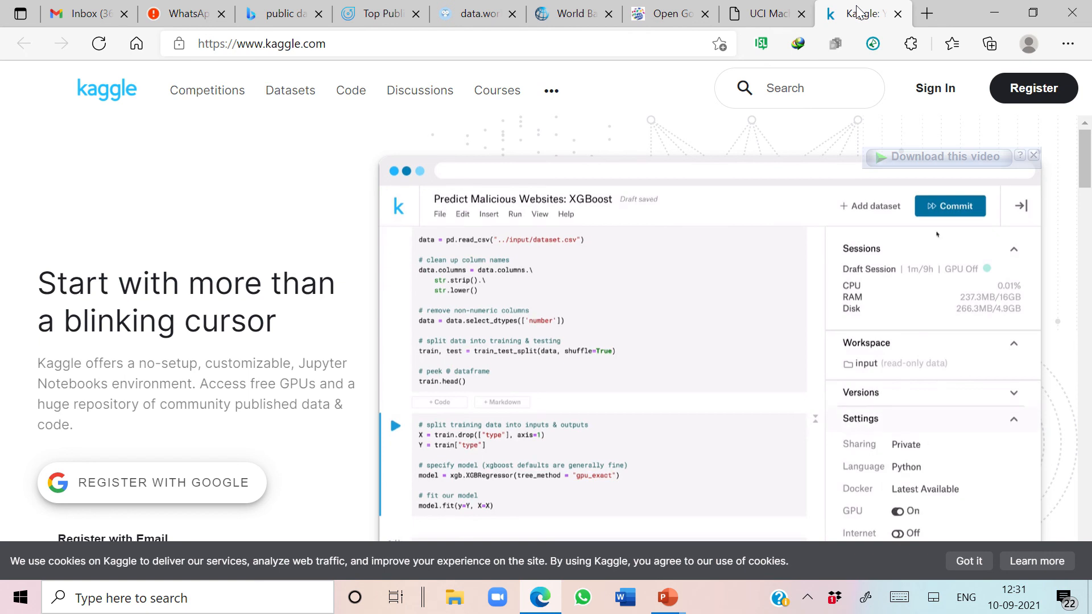
{"action": "left_click", "coordinate": [762, 13]}
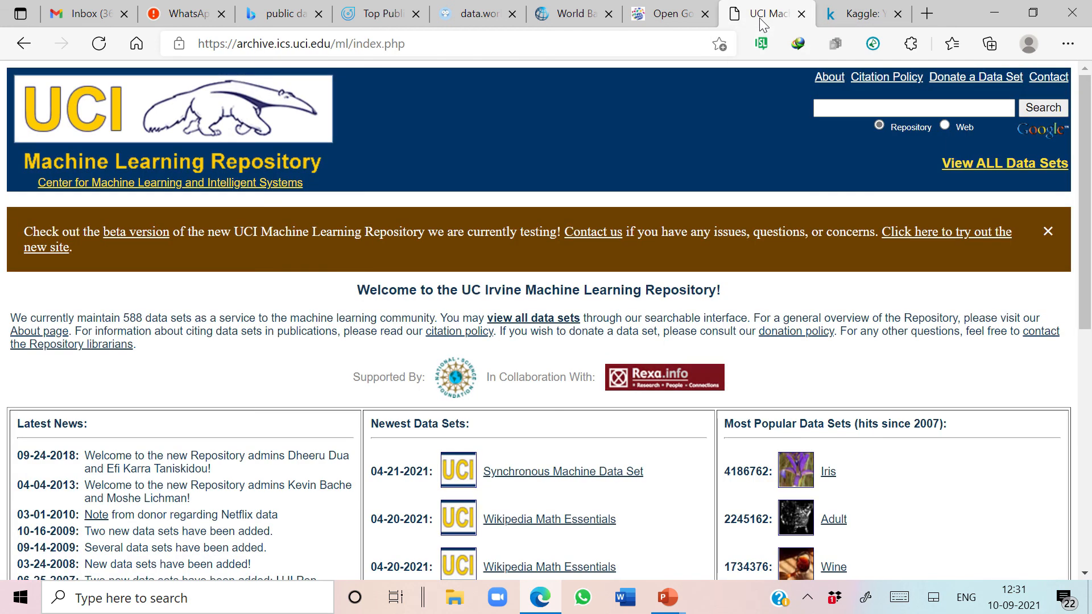
Show data.gov.in, World Bank Open Data and data.world in turn, then data.world's Company links
{"action": "left_click", "coordinate": [669, 14]}
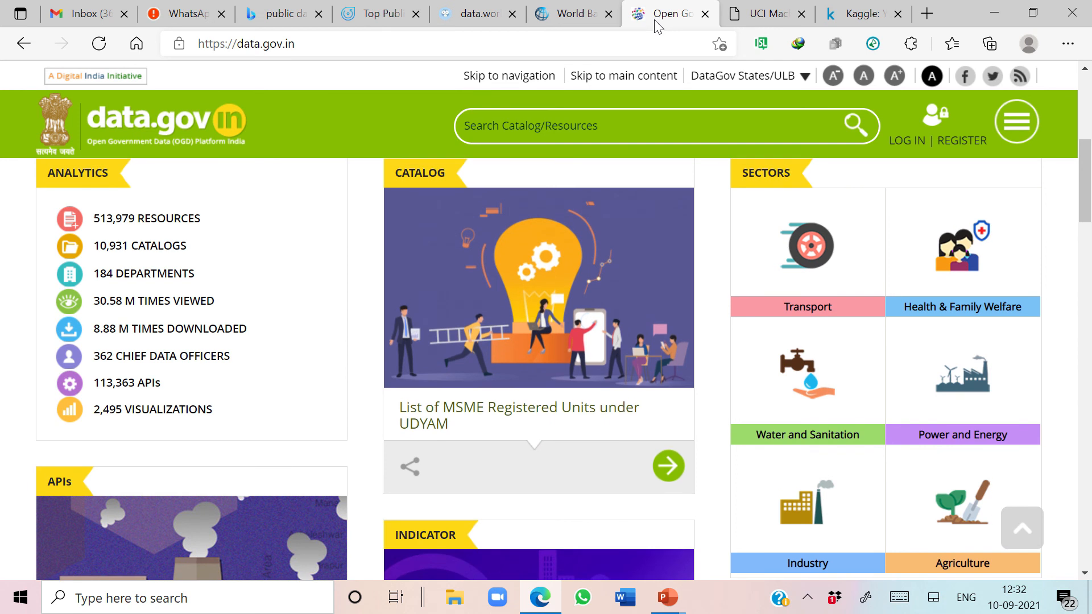
{"action": "left_click", "coordinate": [571, 14]}
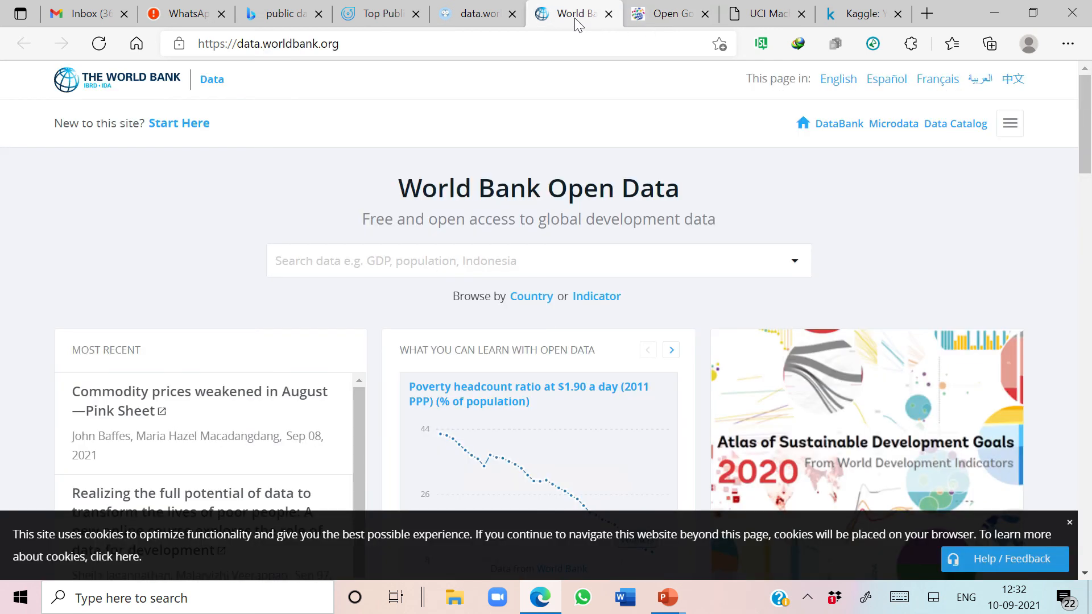
{"action": "left_click", "coordinate": [477, 13]}
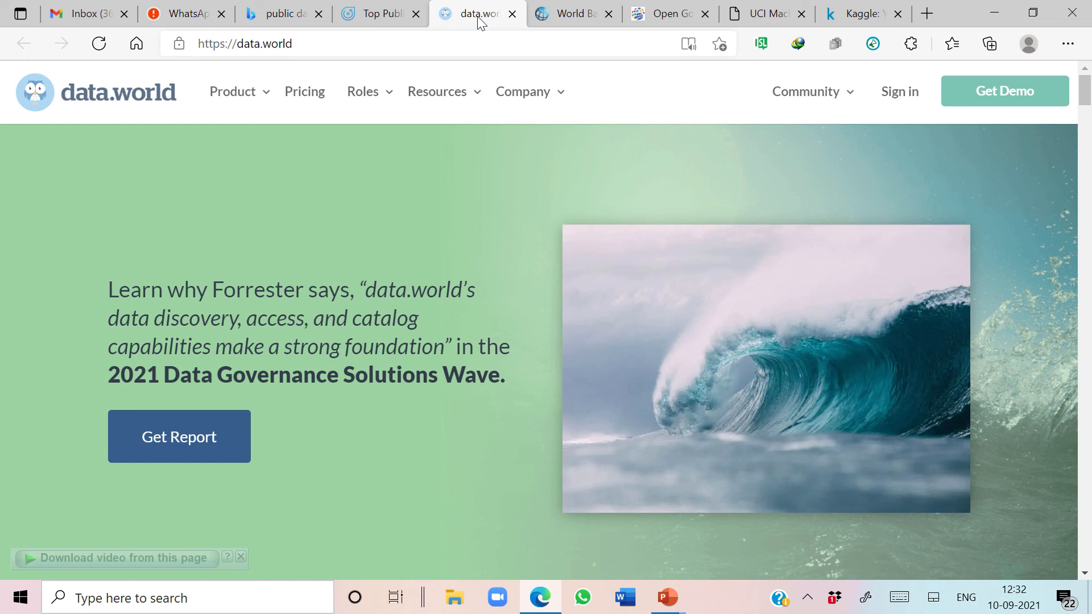
{"action": "left_click", "coordinate": [524, 91]}
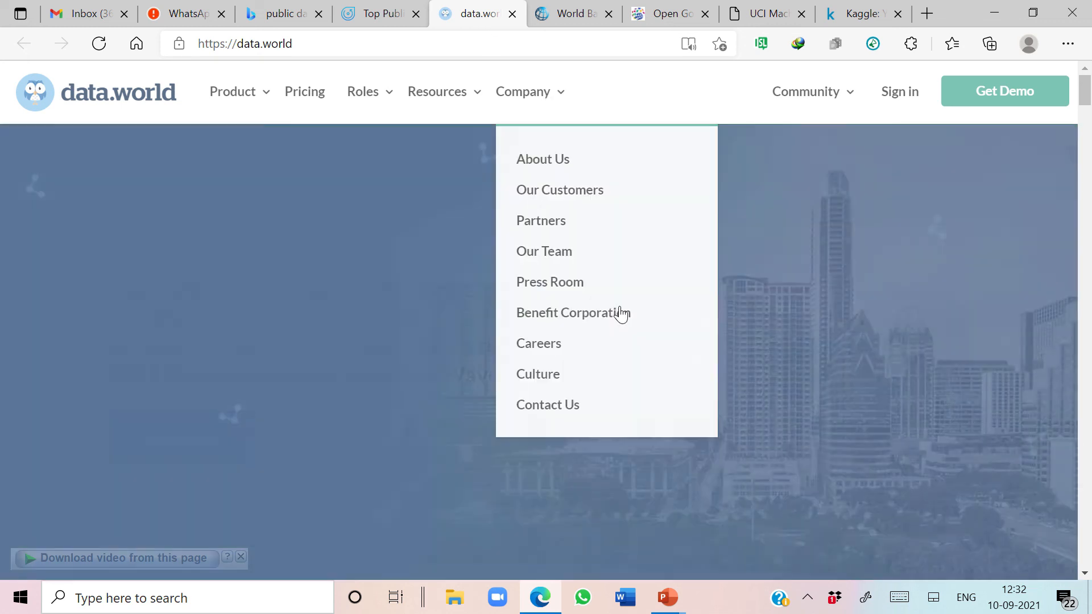